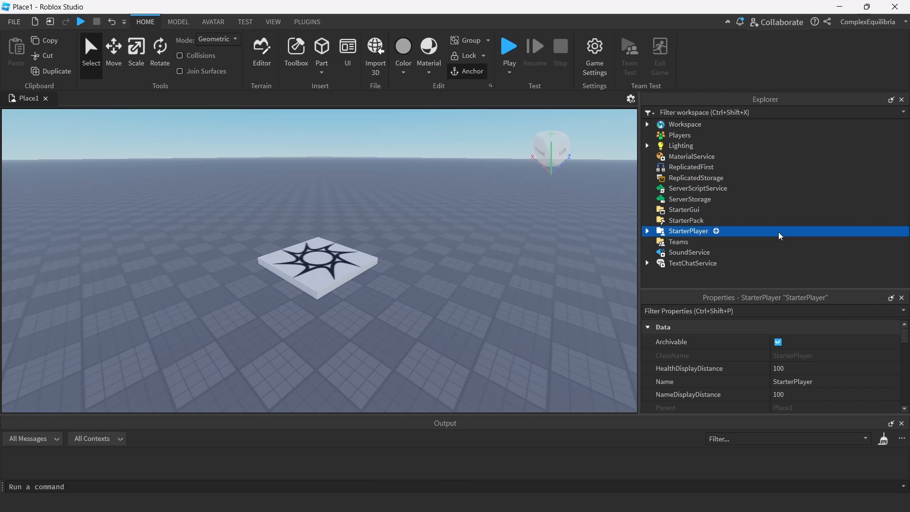
Step: With StarterPlayer camera max and min zoom both 16, run playtests to check the locked closer camera
scroll(down, 3)
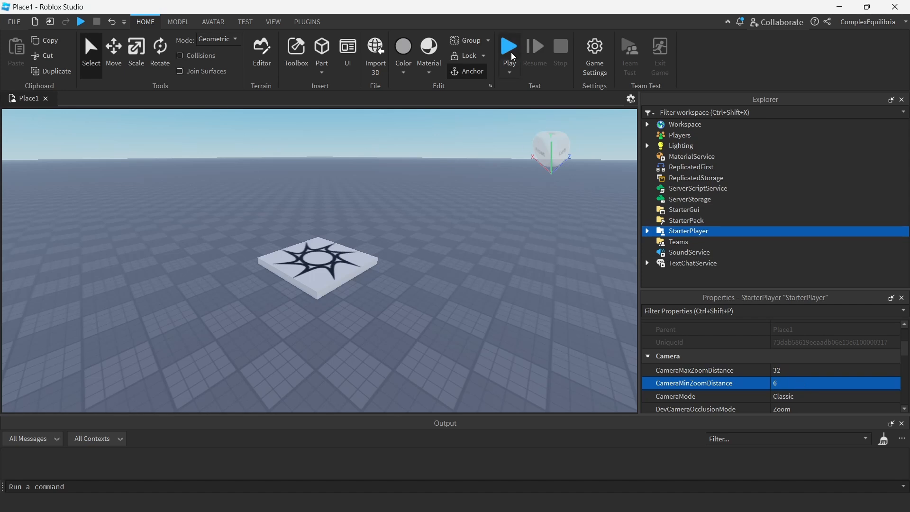
click(507, 45)
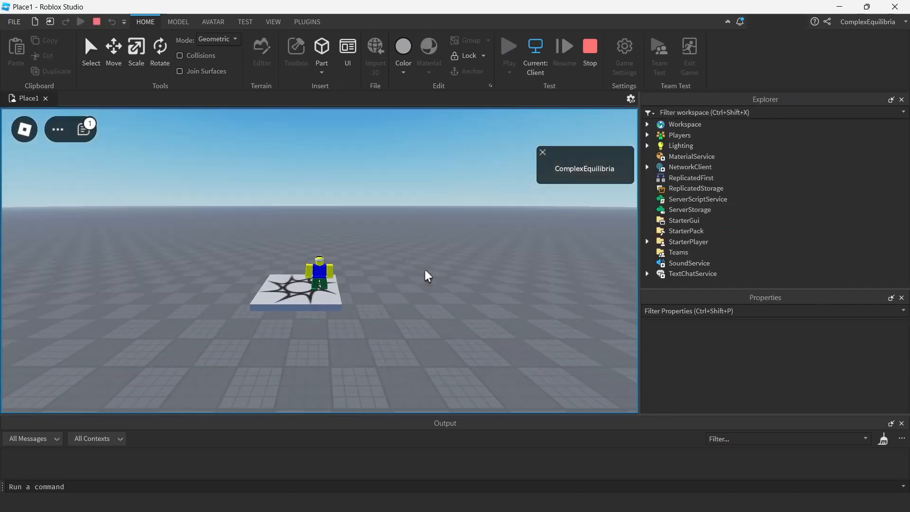
click(688, 230)
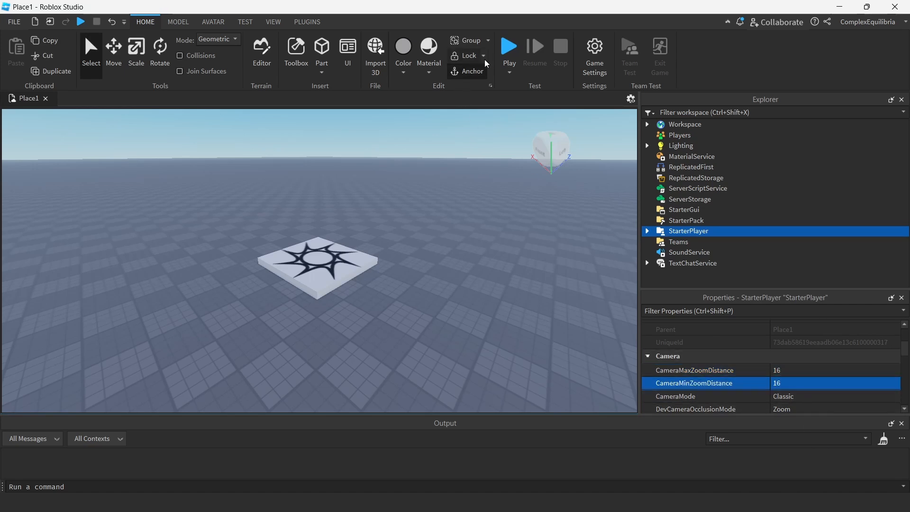
click(507, 46)
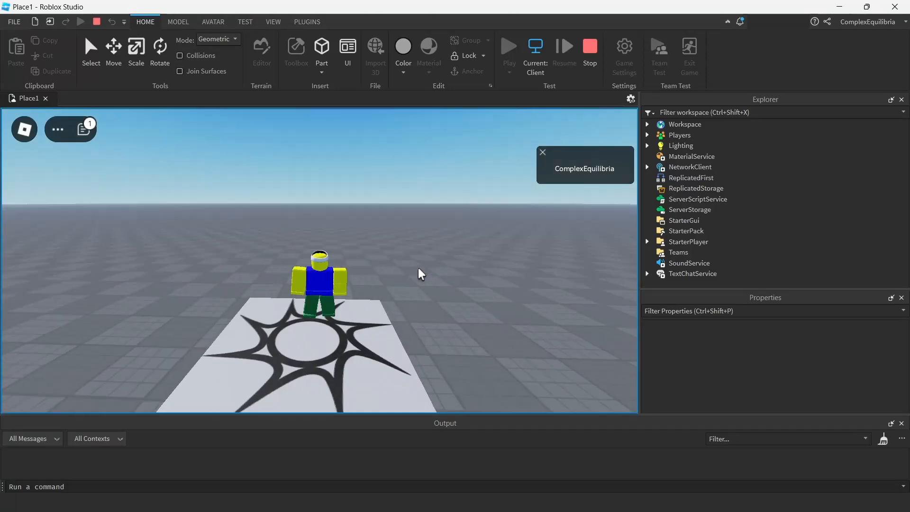